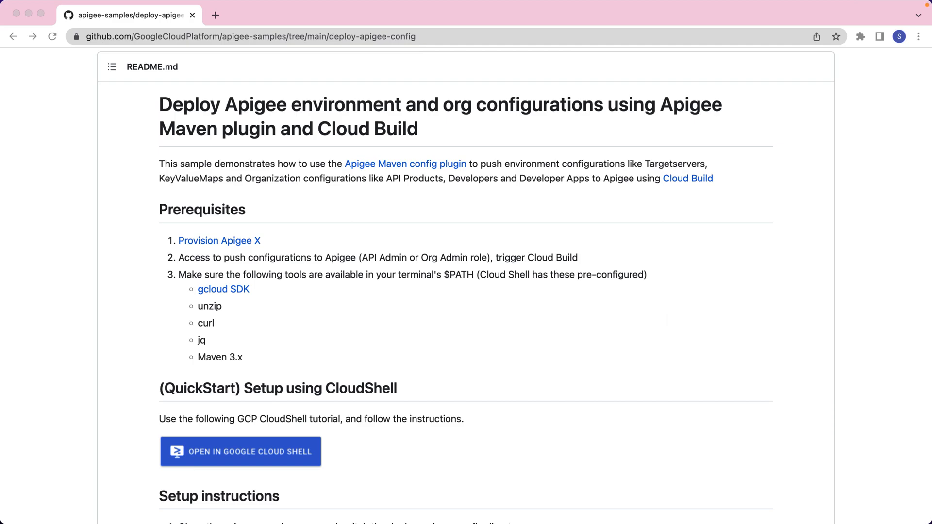
# Open the 'Open in Google Cloud Shell' tutorial link in a new tab and switch to it
pyautogui.scroll(-3)
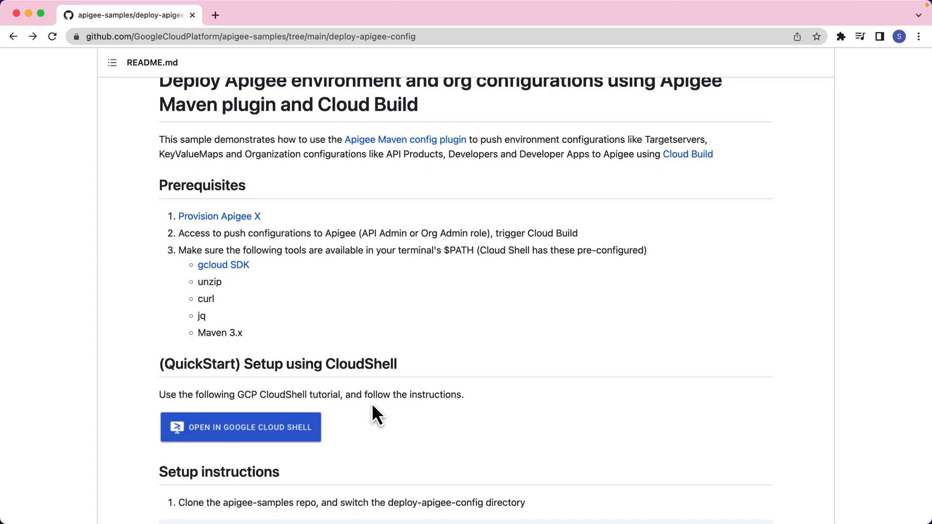
pyautogui.rightClick(240, 426)
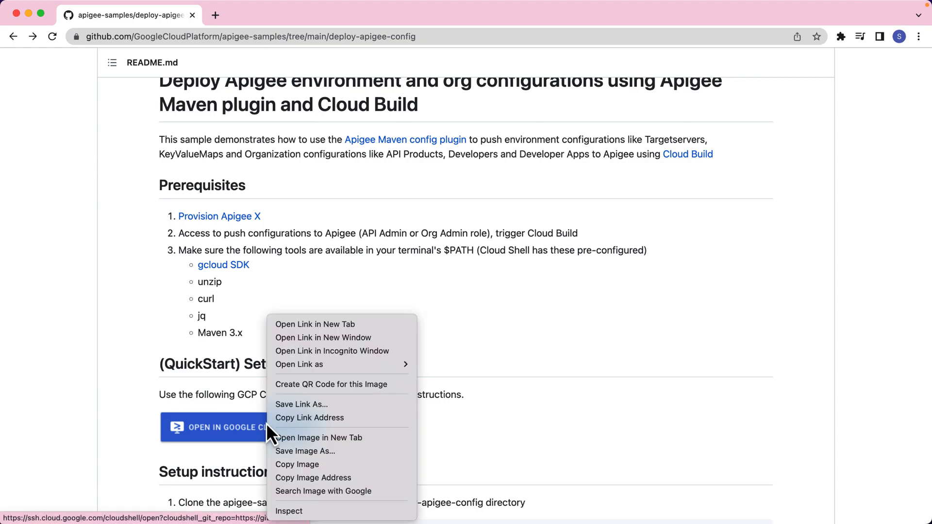
pyautogui.click(316, 324)
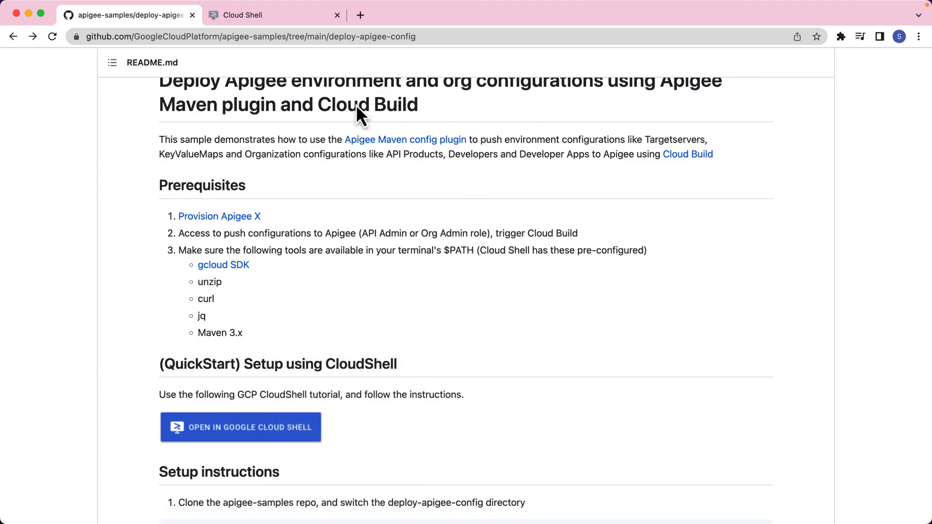
pyautogui.click(264, 15)
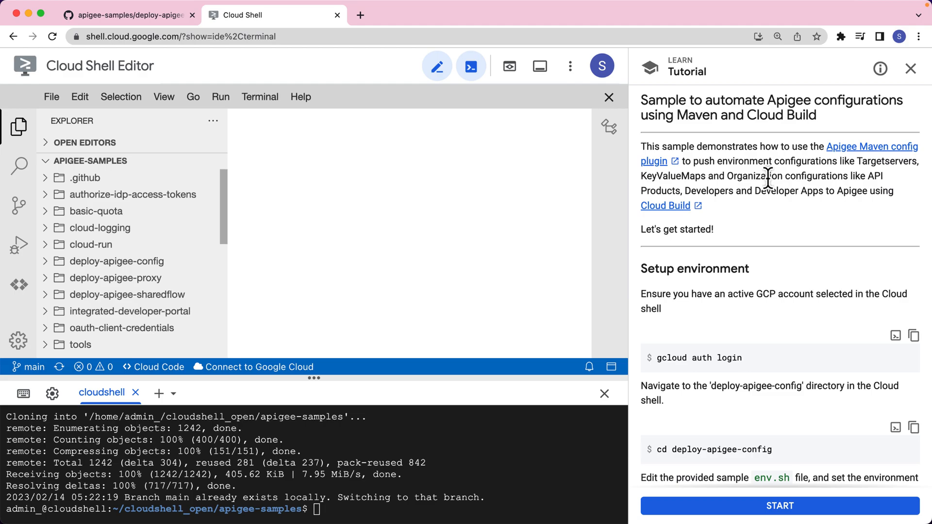
pyautogui.moveTo(758, 290)
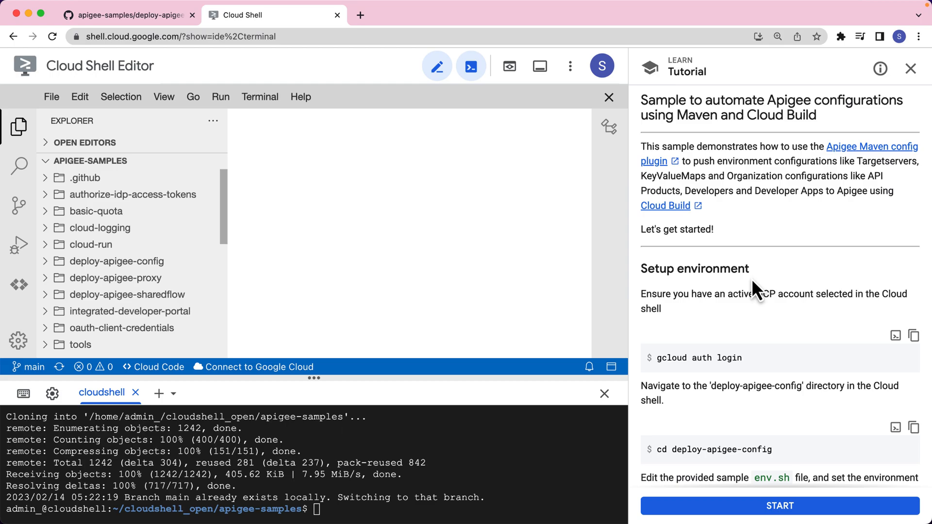
pyautogui.moveTo(734, 380)
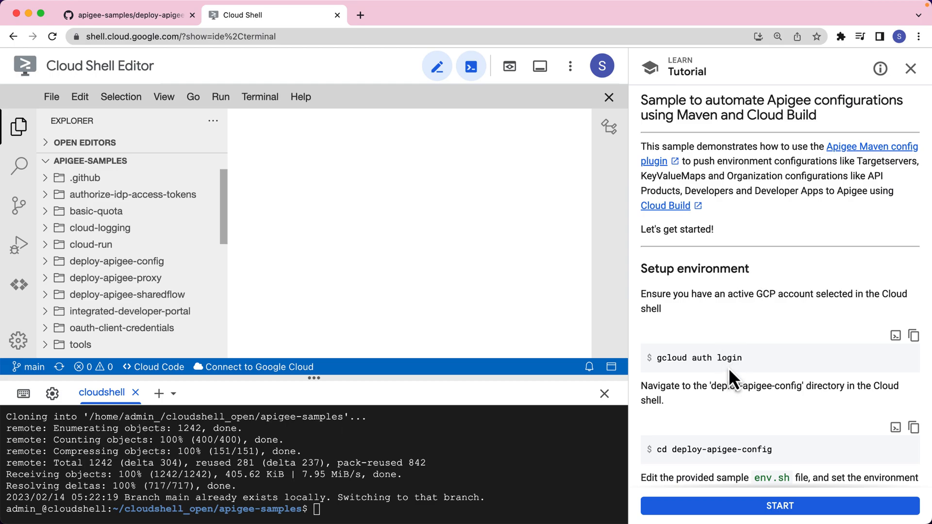
# Run gcloud auth login, allow account access, and copy the verification code
pyautogui.write('gcloud auth login')
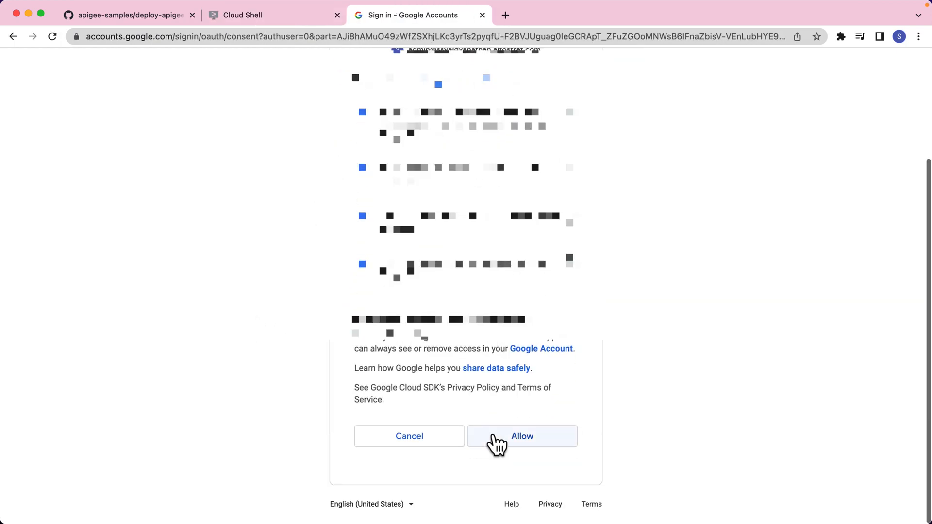
pyautogui.click(521, 436)
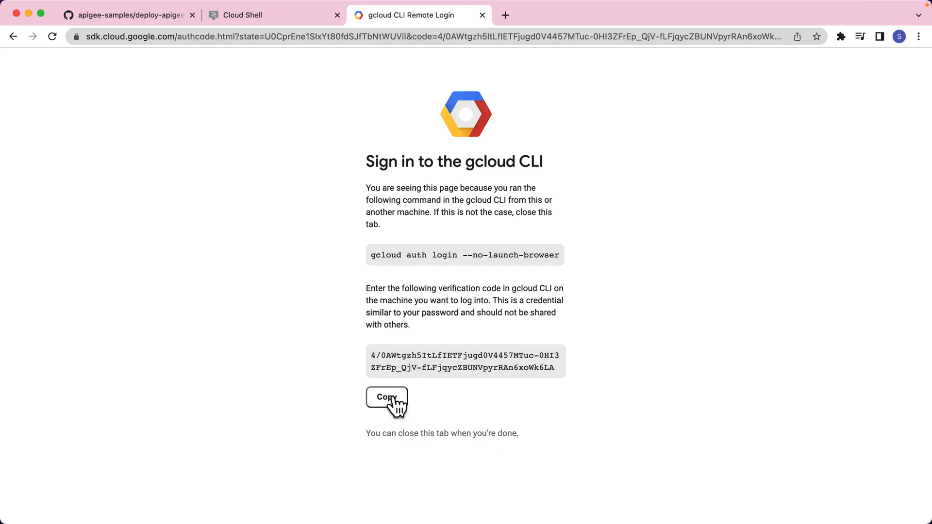
pyautogui.click(271, 15)
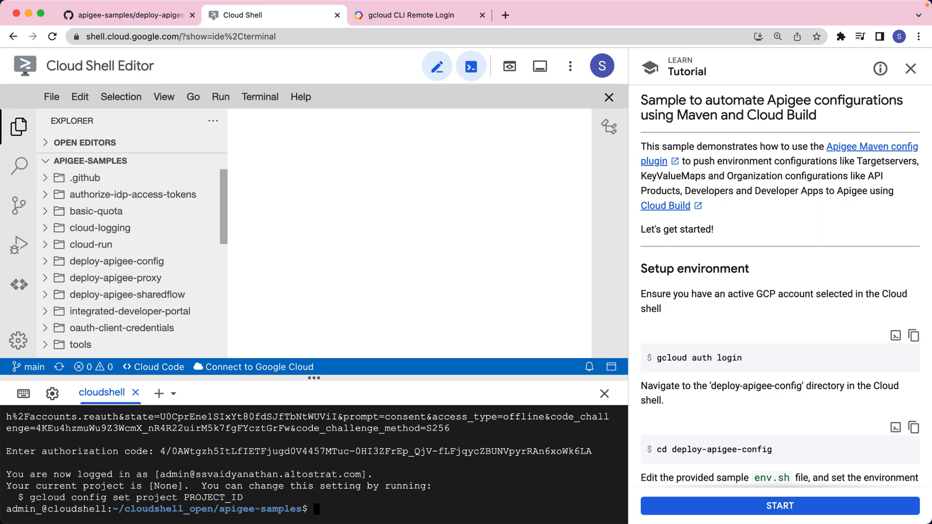
# Send the cd deploy-apigee-config command from the tutorial to the terminal
pyautogui.scroll(-3)
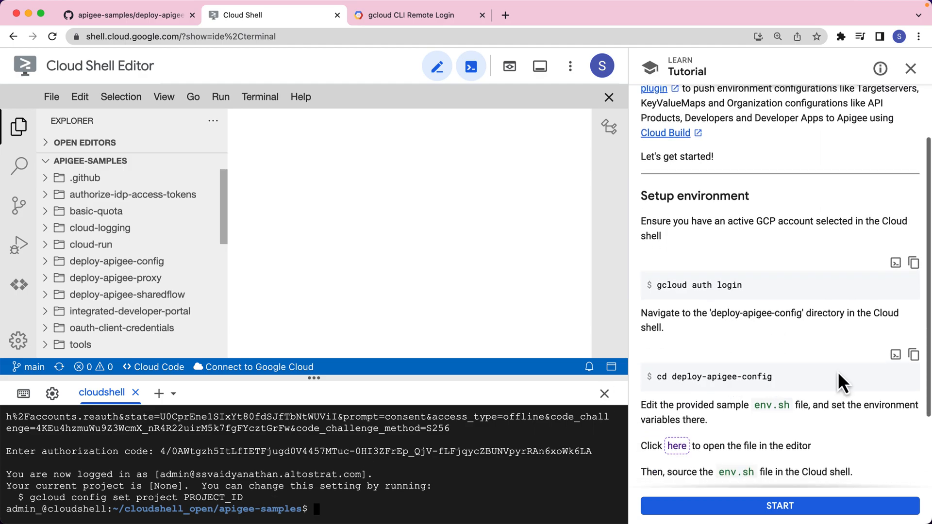
pyautogui.moveTo(894, 354)
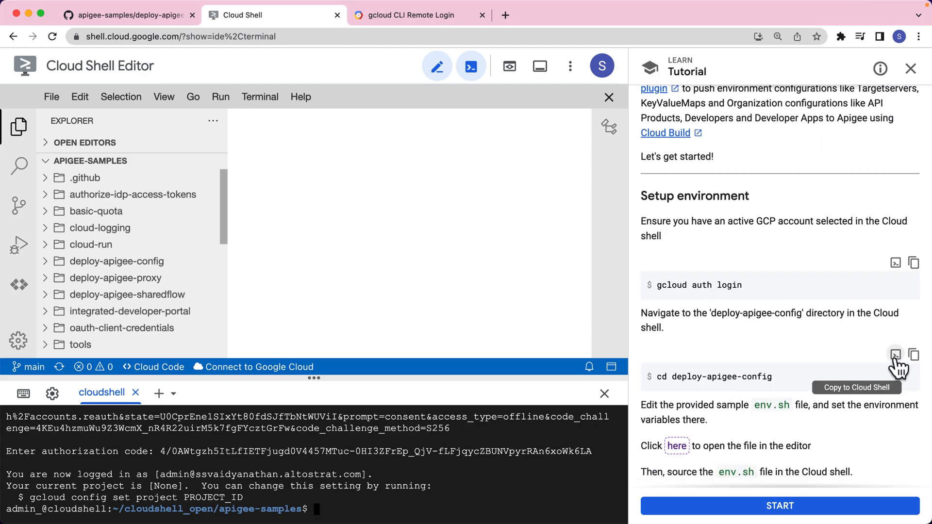
pyautogui.click(894, 355)
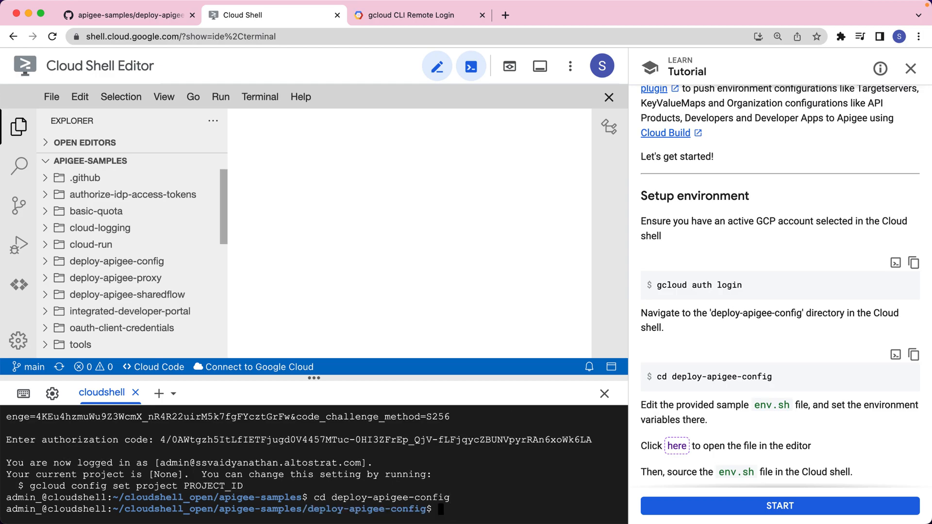
pyautogui.scroll(-3)
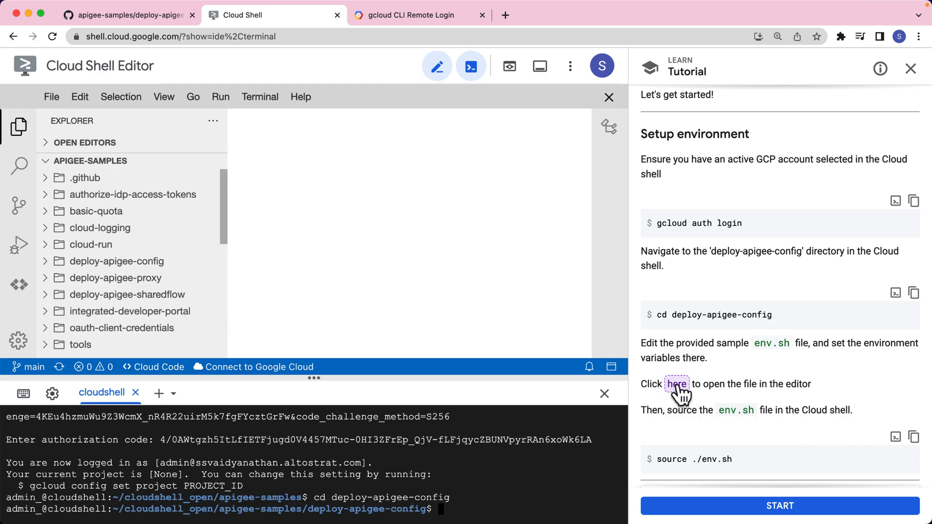
pyautogui.moveTo(482, 233)
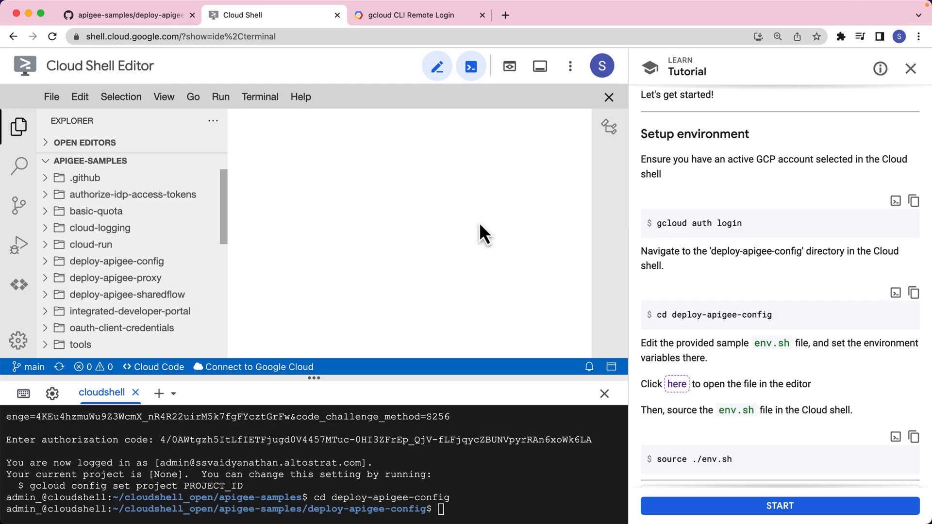
# Edit env.sh to PROJECT ssv-service2 and APIGEE_ENV eval, then authorize sourcing it
pyautogui.click(675, 384)
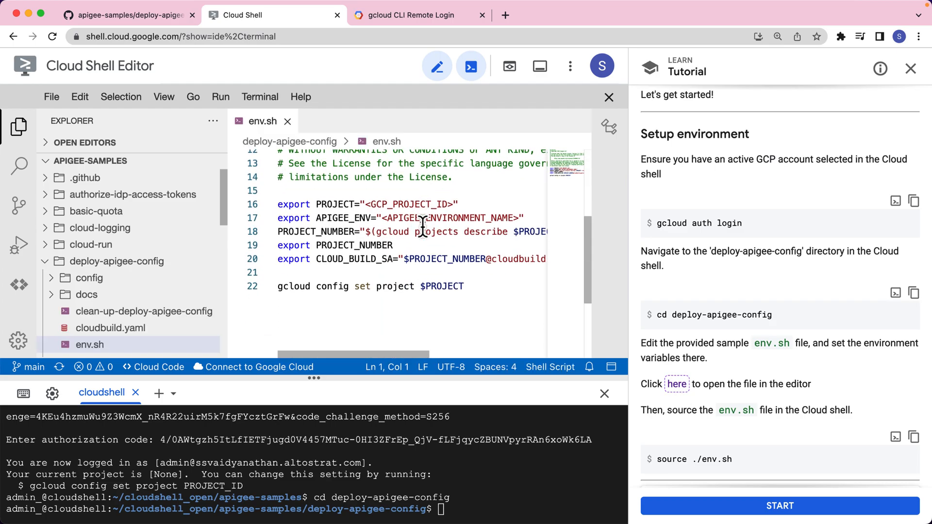
pyautogui.moveTo(318, 196)
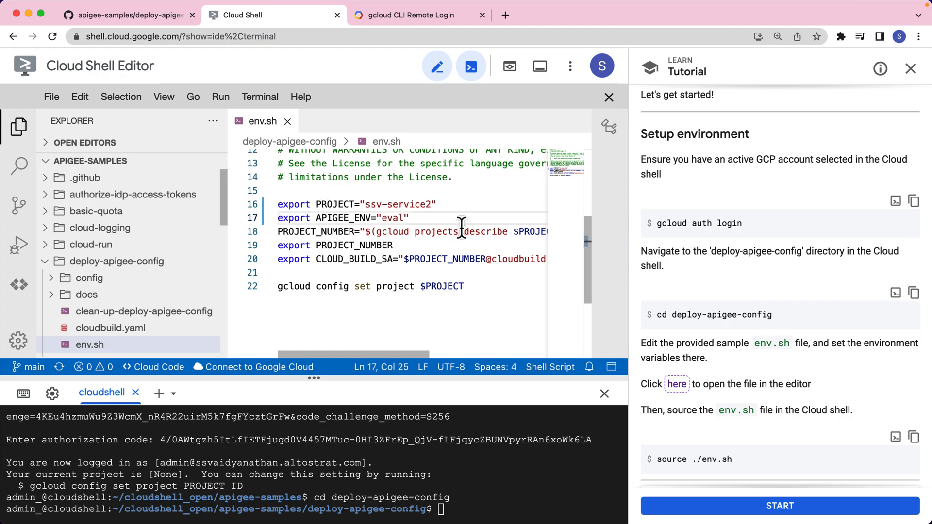
pyautogui.moveTo(156, 135)
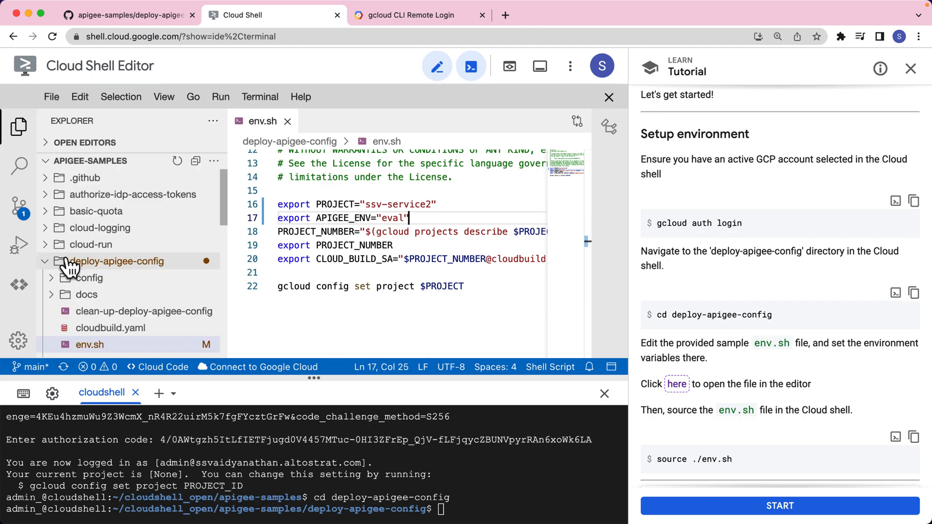
pyautogui.moveTo(117, 261)
pyautogui.write('source ./env.sh')
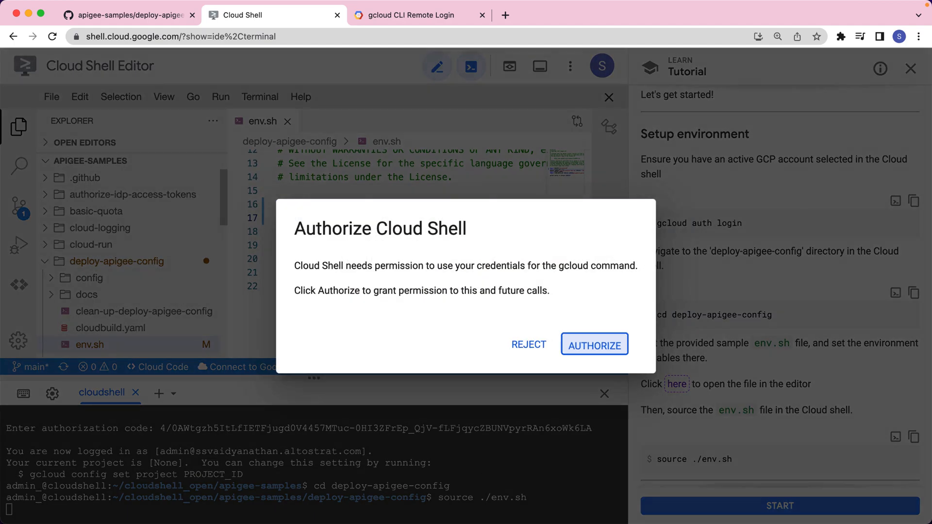
pyautogui.click(593, 344)
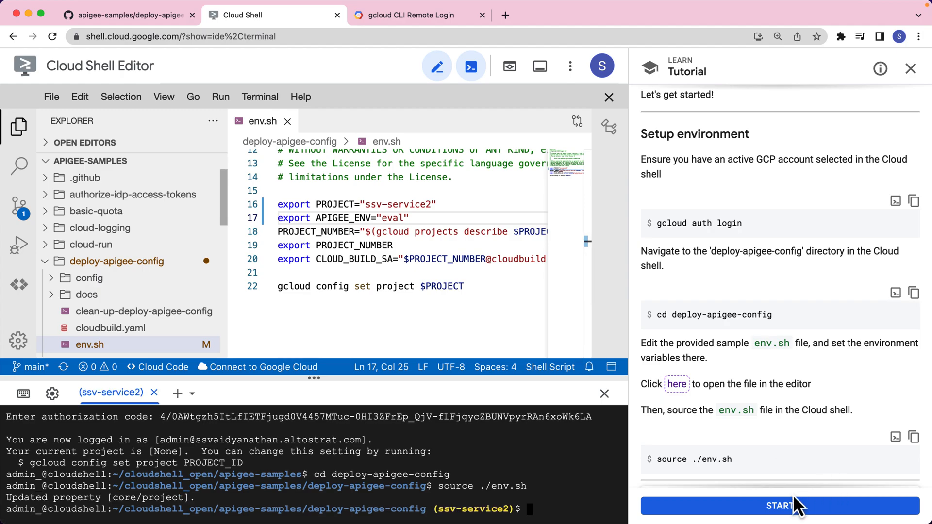
# Run the Cloud Build API enable command and the Apigee admin role binding for Cloud Build
pyautogui.click(779, 505)
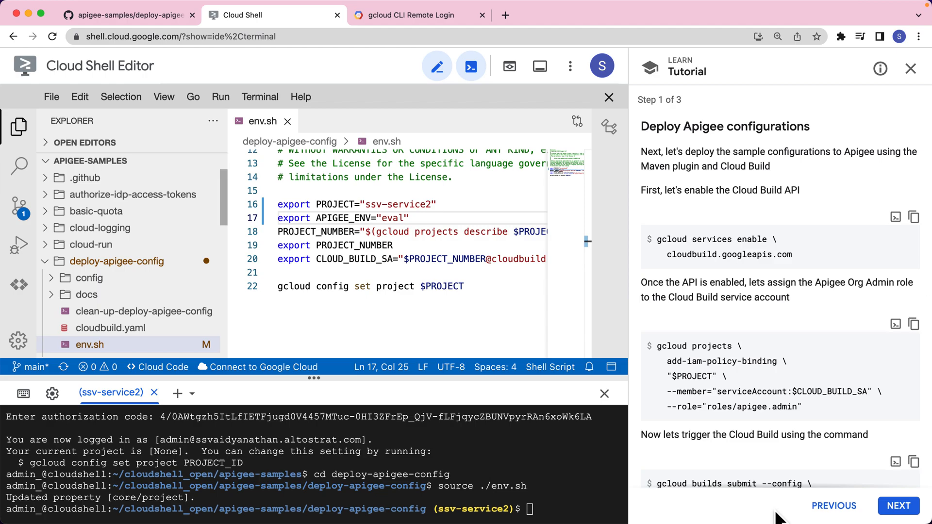
pyautogui.moveTo(783, 271)
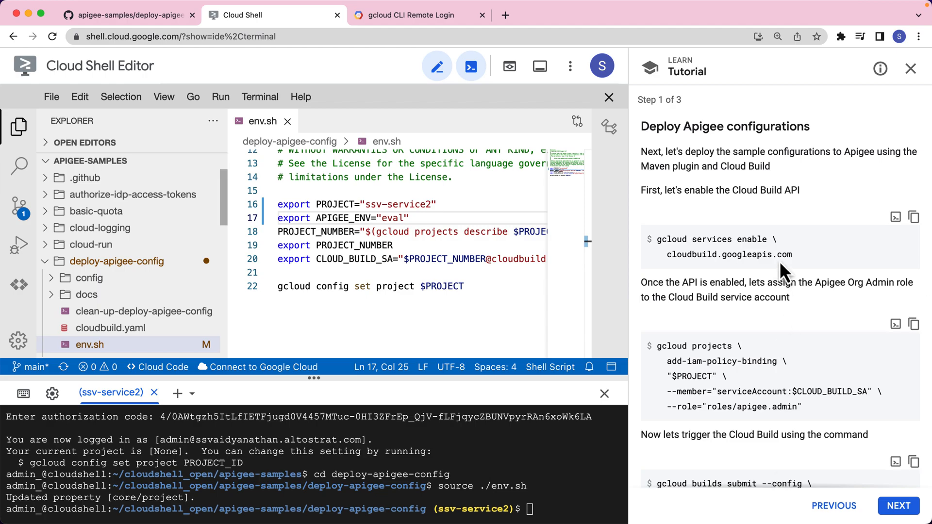
pyautogui.click(894, 216)
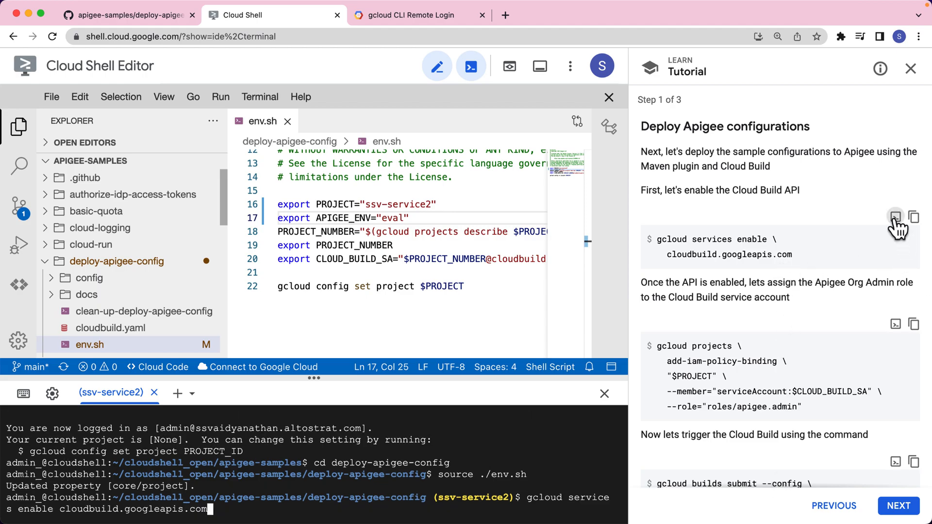
pyautogui.press('Return')
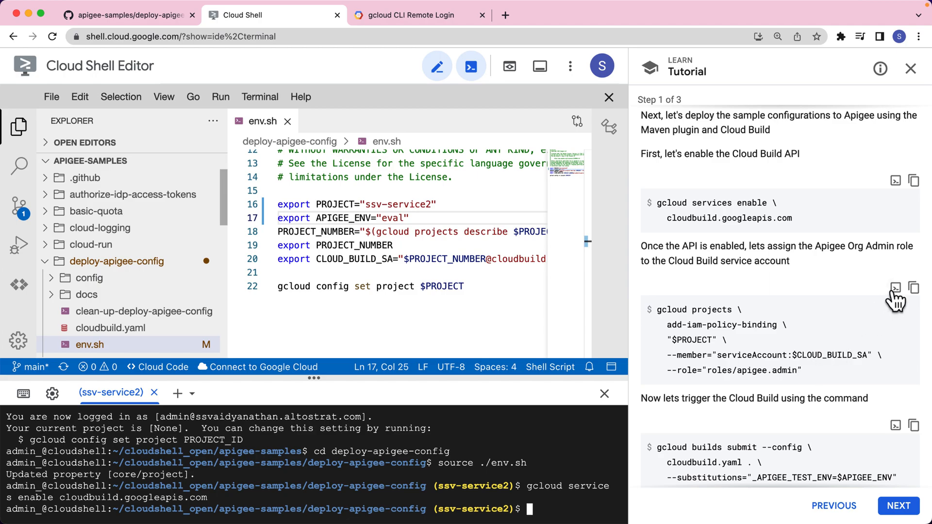
pyautogui.click(896, 288)
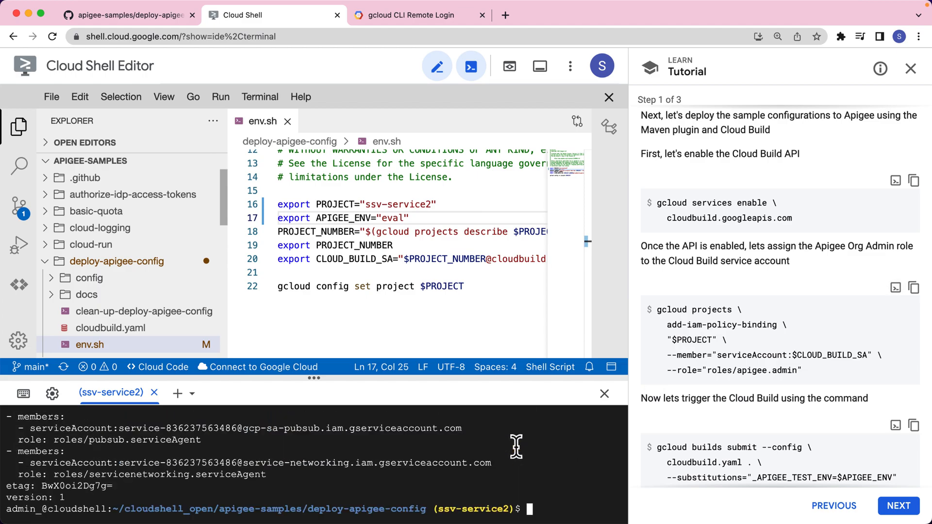
pyautogui.moveTo(657, 448)
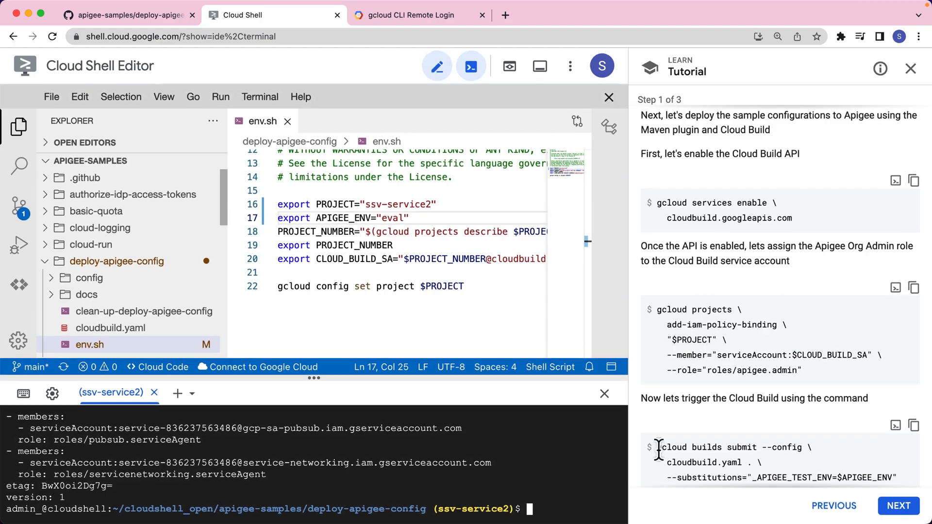
# Run gcloud builds submit with cloudbuild.yaml and the eval environment substitution
pyautogui.scroll(-3)
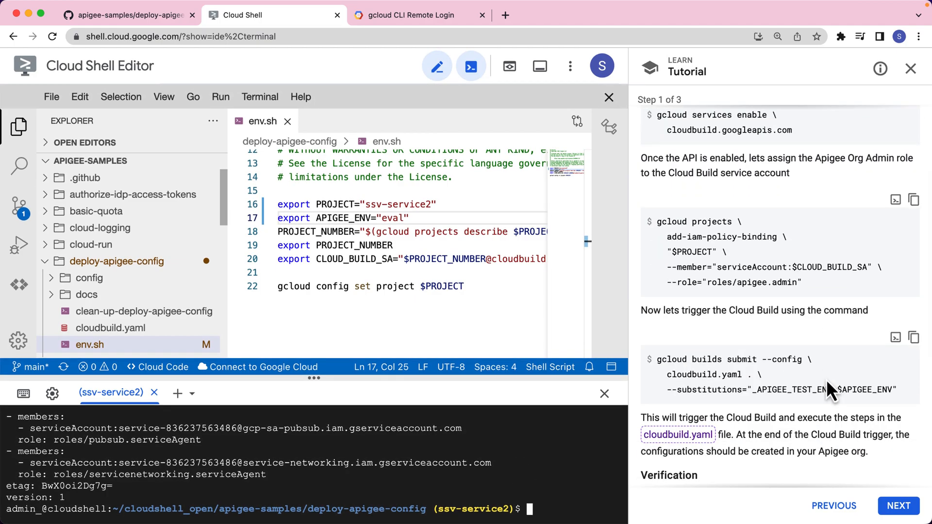
pyautogui.moveTo(773, 383)
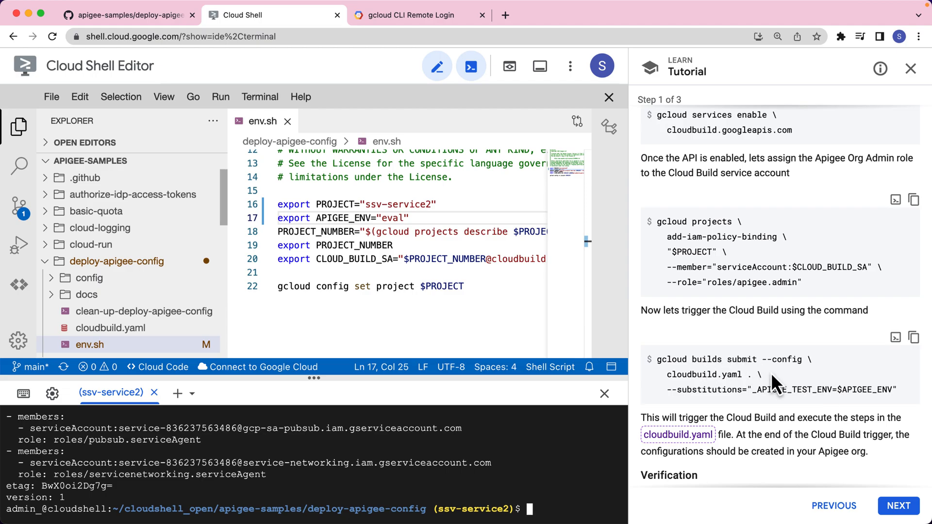
pyautogui.moveTo(712, 394)
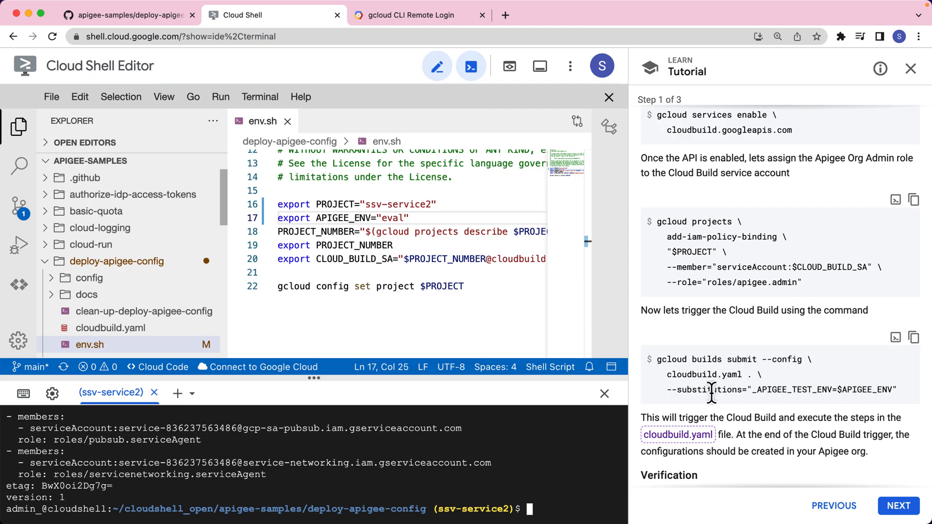
pyautogui.moveTo(776, 391)
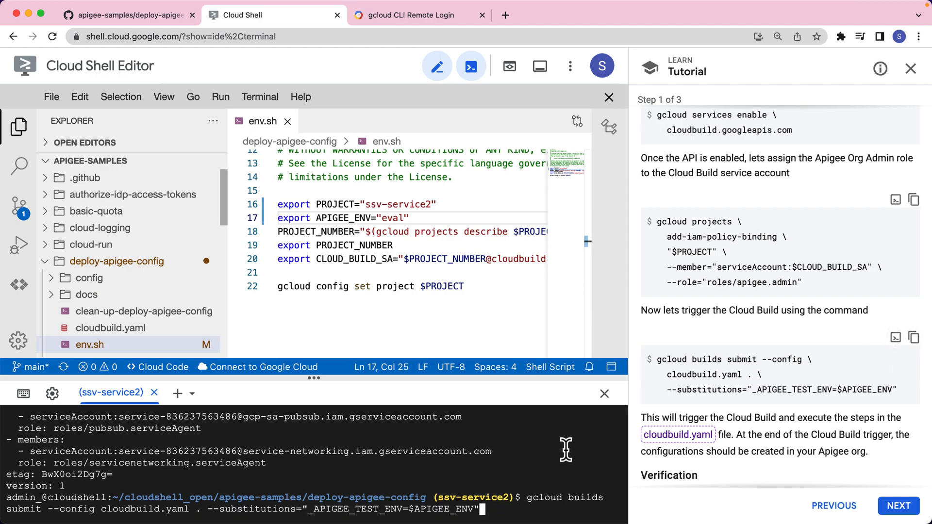
pyautogui.press('Return')
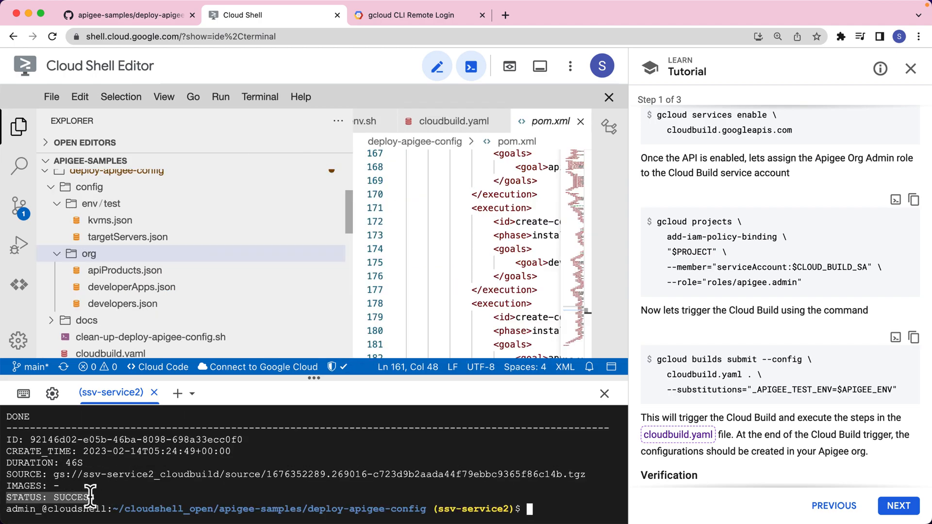
pyautogui.moveTo(749, 433)
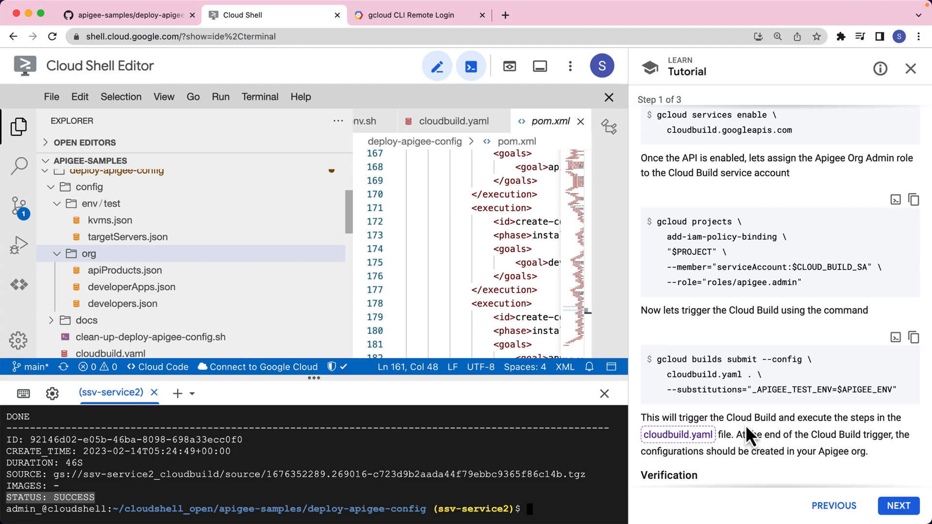
# Scroll the tutorial to Verification and open the Apigee console link
pyautogui.scroll(-3)
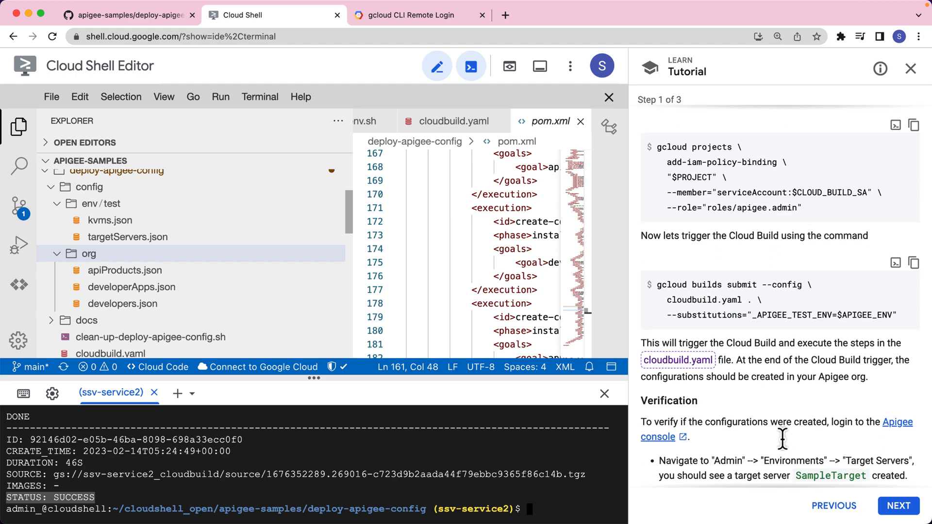
pyautogui.scroll(-3)
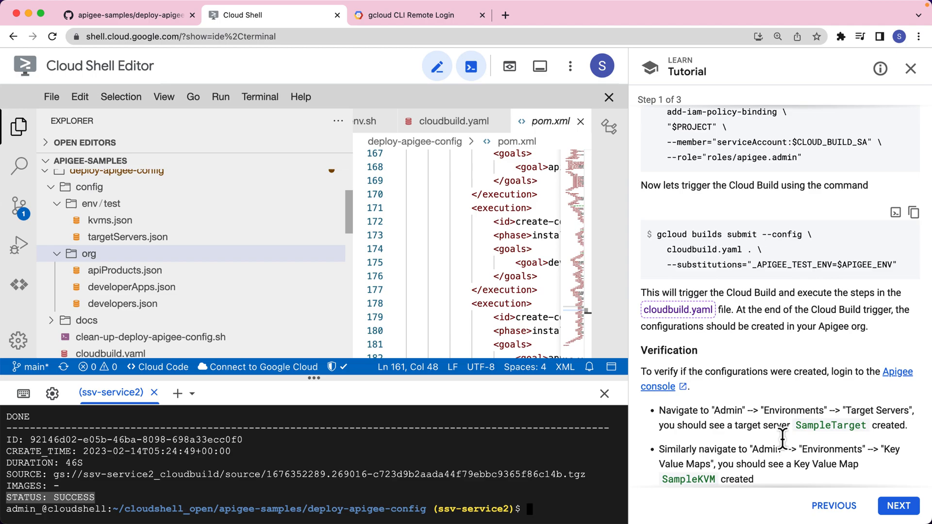
pyautogui.click(896, 371)
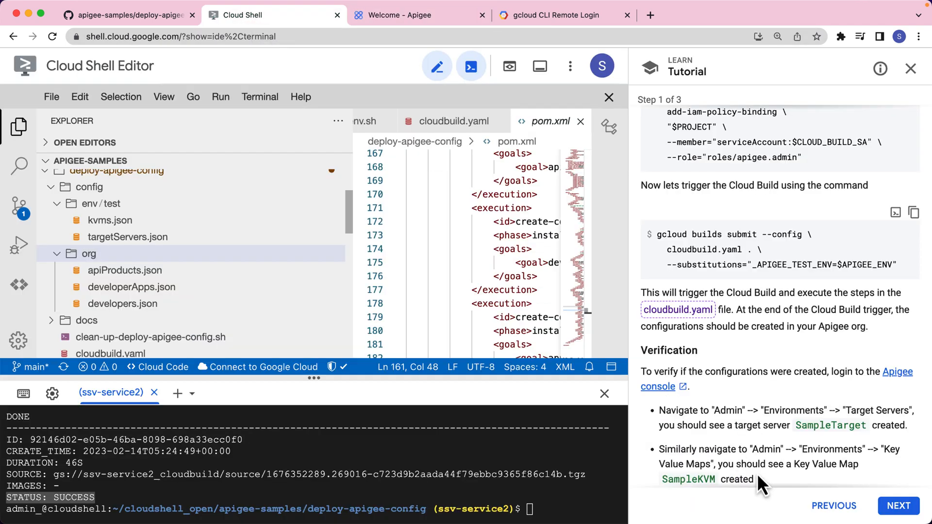
pyautogui.scroll(-3)
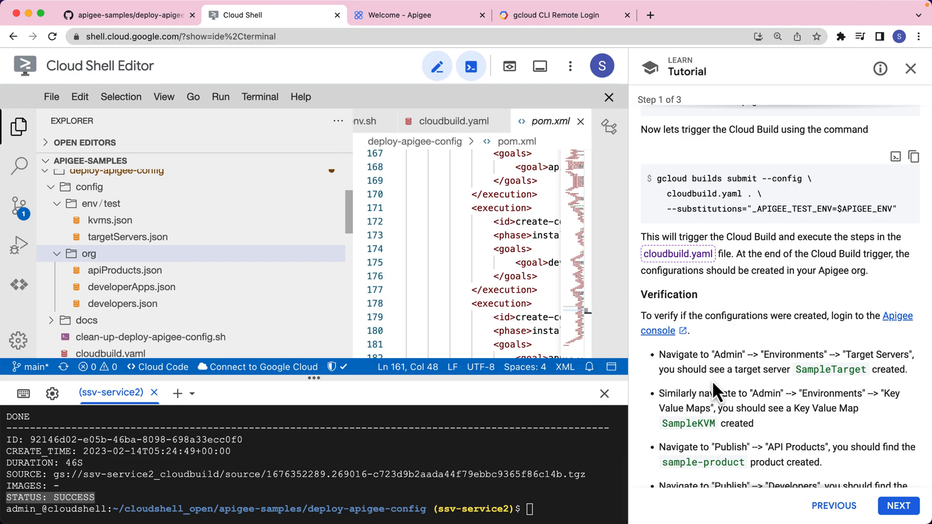
pyautogui.moveTo(723, 358)
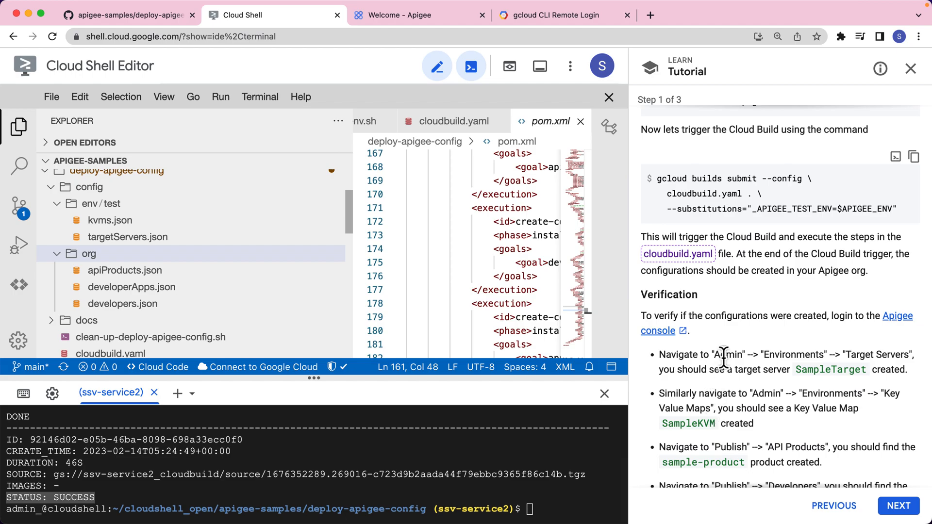
pyautogui.moveTo(891, 350)
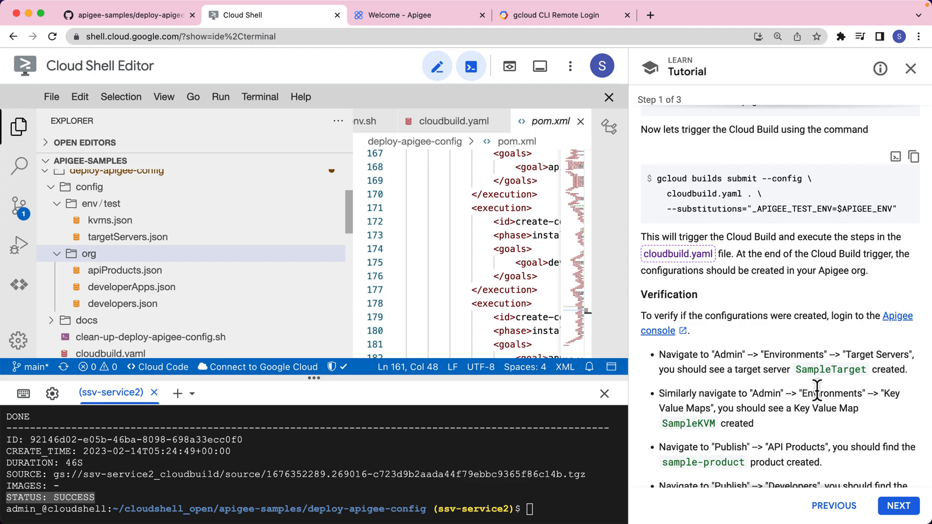
pyautogui.moveTo(843, 436)
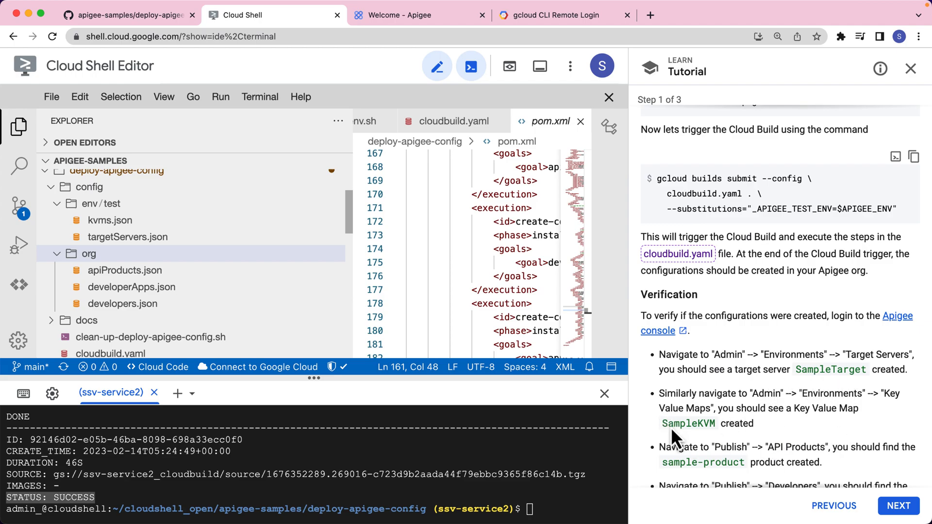
# Check eval's Target Servers for SampleTarget and Key Value Maps for SampleKVM
pyautogui.click(416, 15)
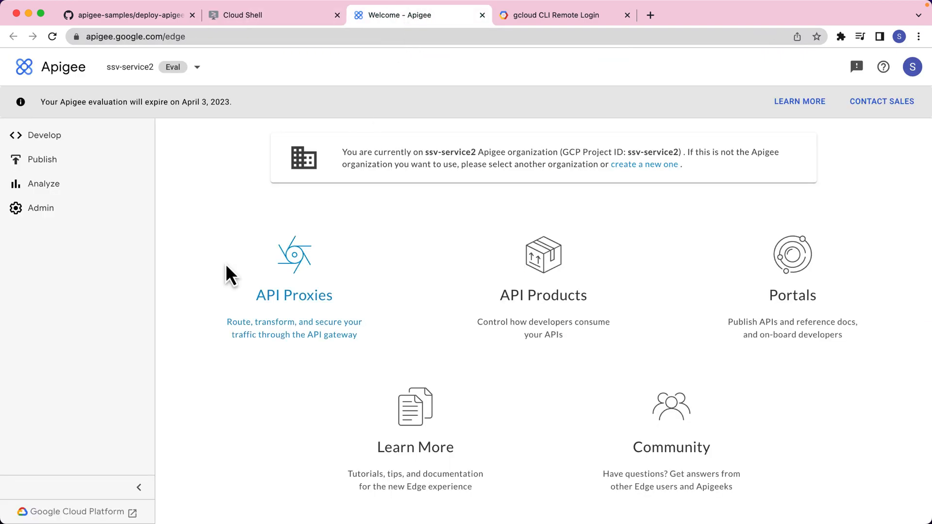
pyautogui.click(40, 207)
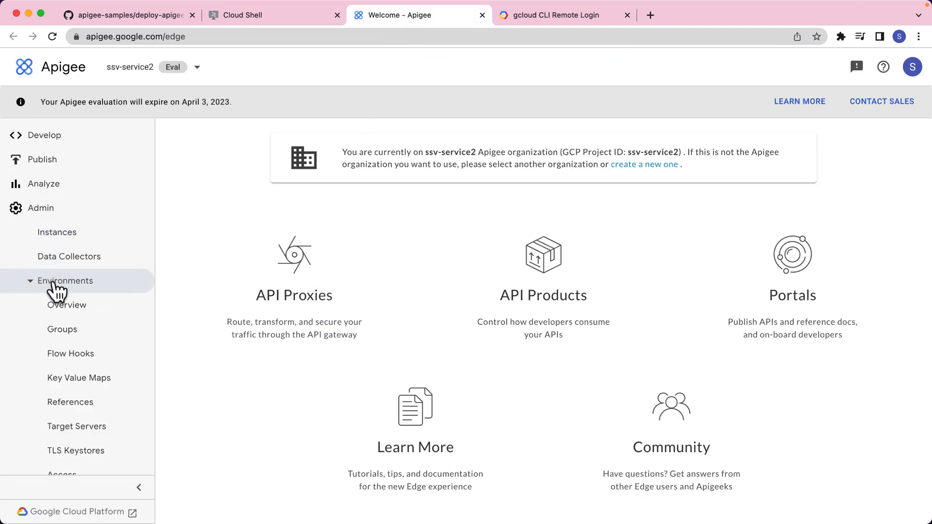
pyautogui.moveTo(76, 426)
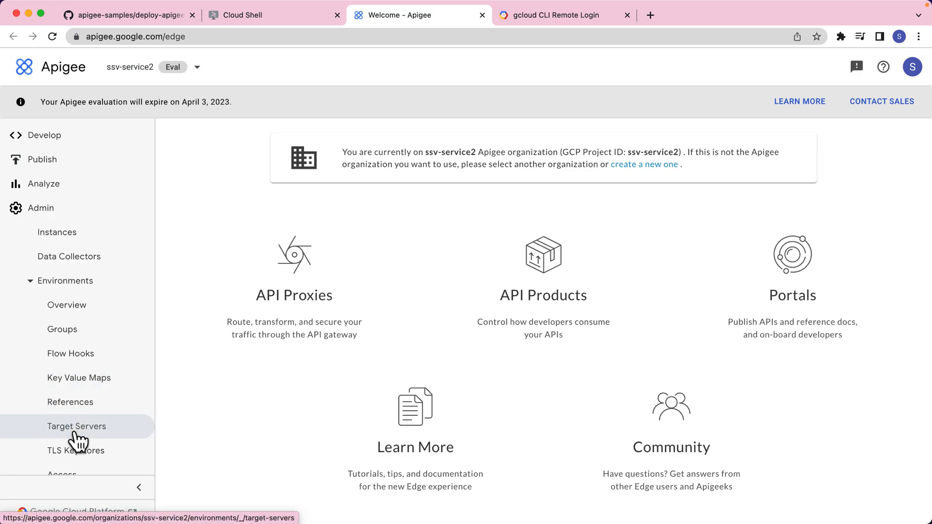
pyautogui.click(76, 426)
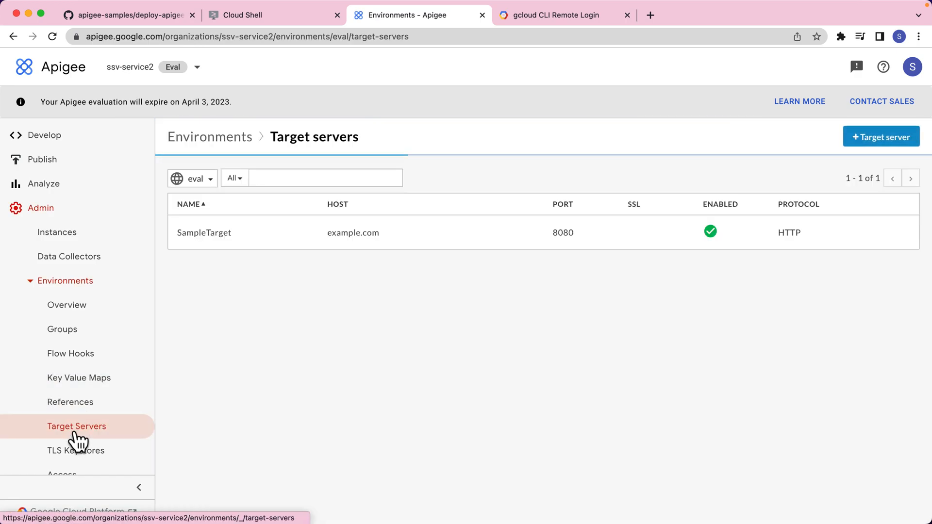
pyautogui.moveTo(244, 248)
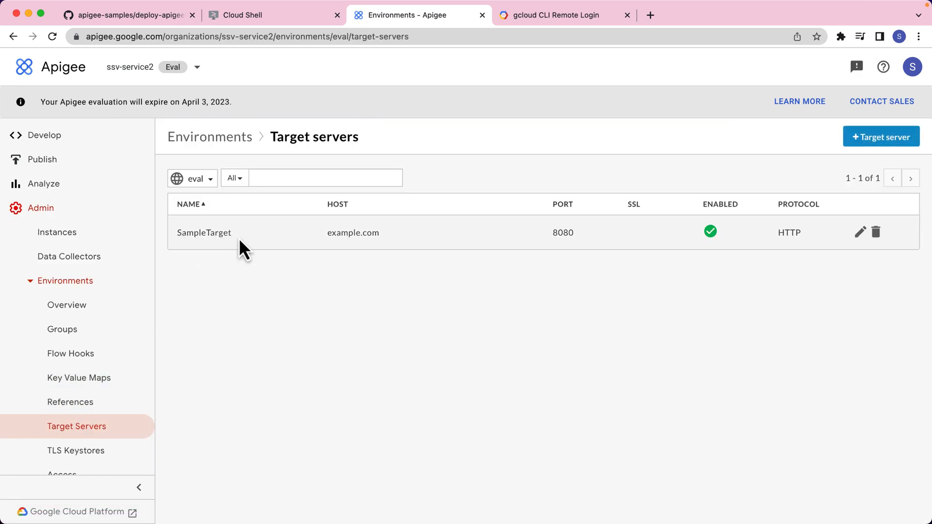
pyautogui.moveTo(79, 377)
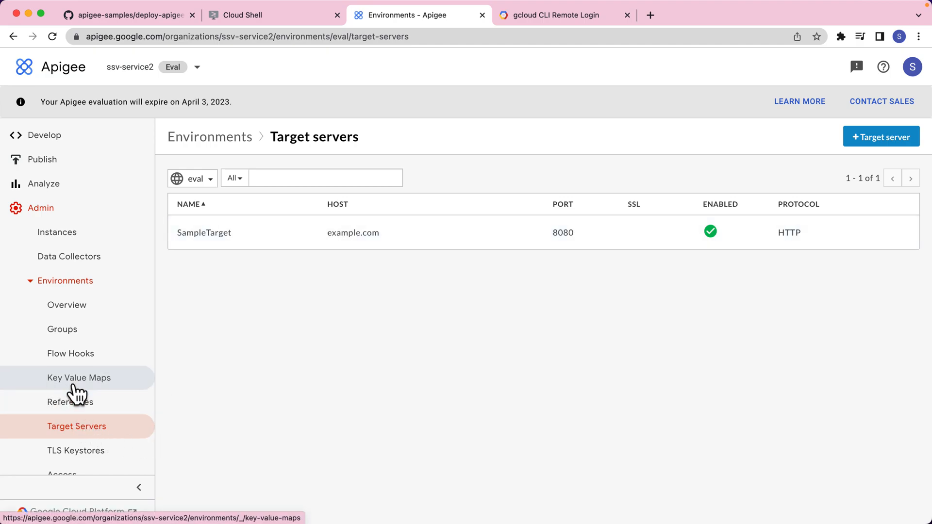
pyautogui.click(79, 378)
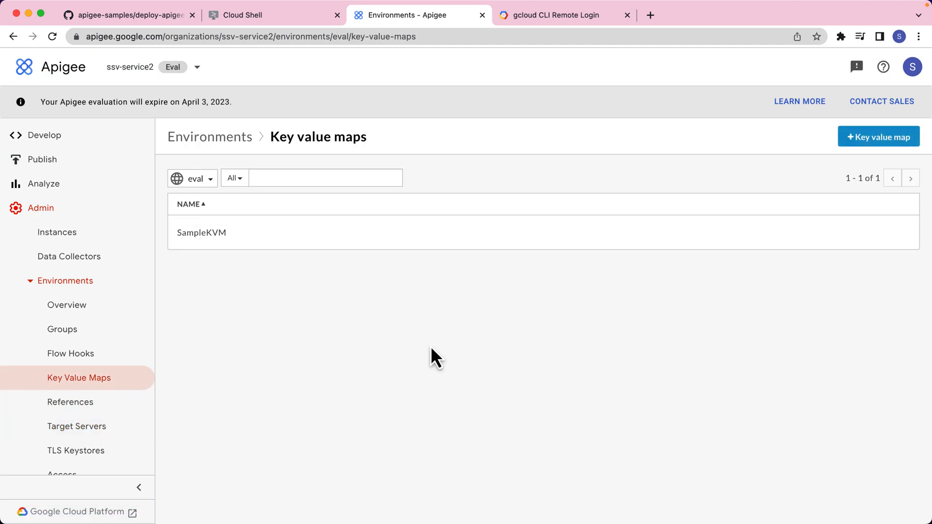
pyautogui.moveTo(201, 233)
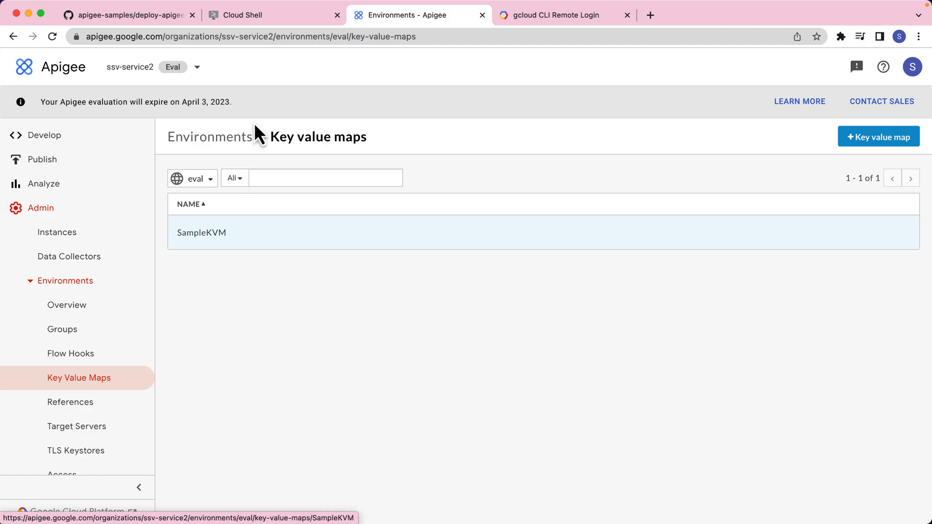
pyautogui.click(274, 15)
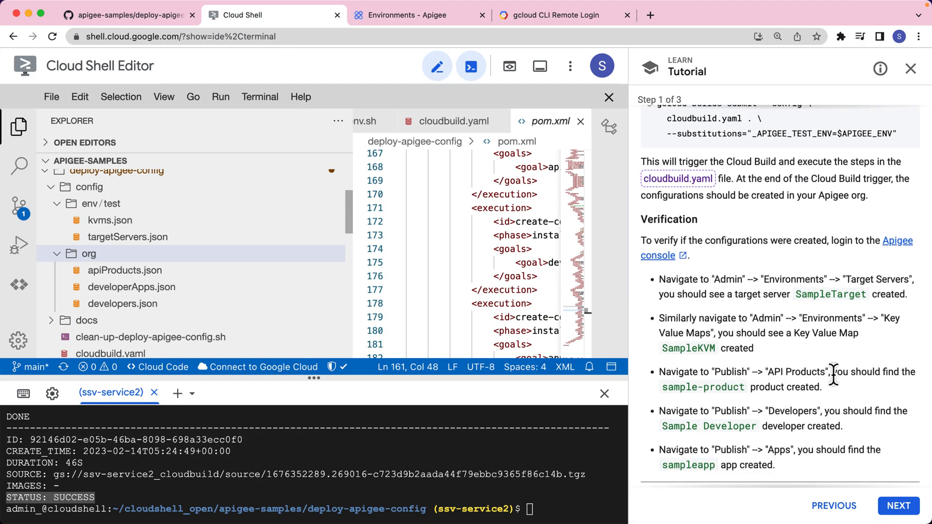
pyautogui.moveTo(670, 380)
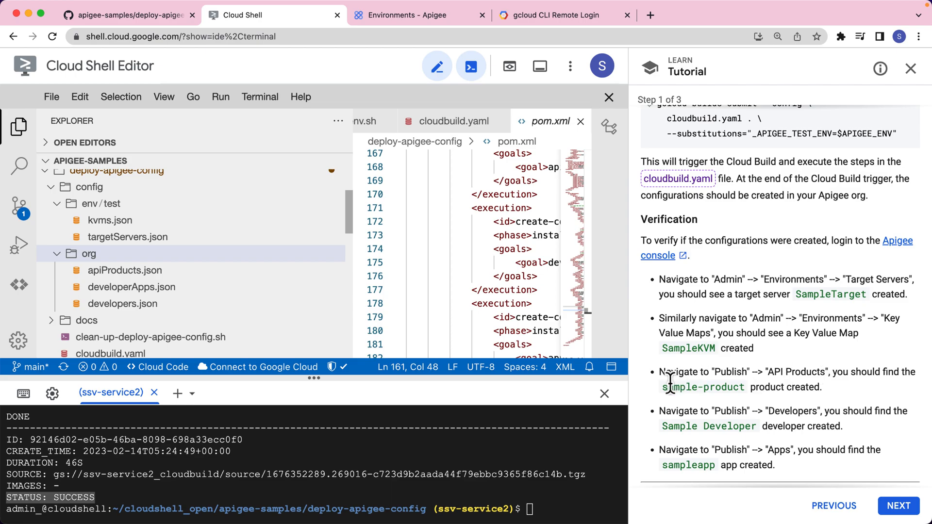
pyautogui.moveTo(723, 413)
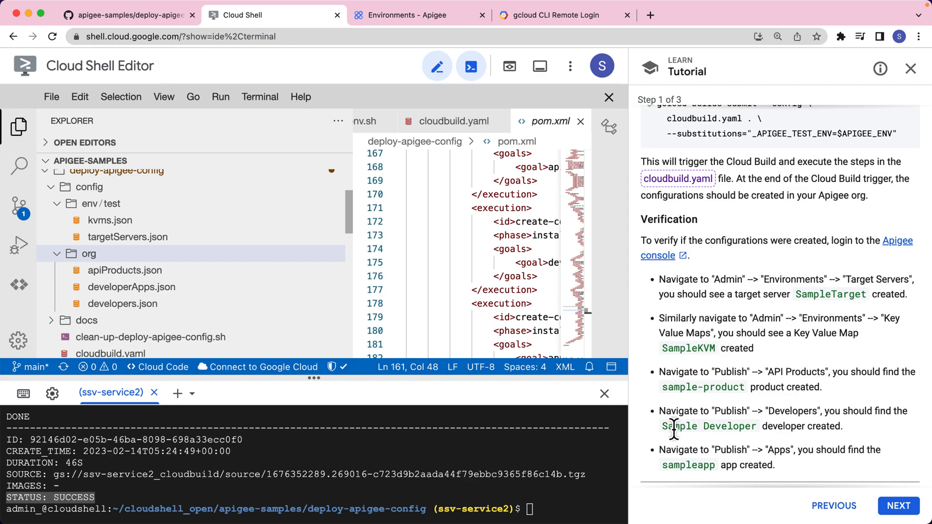
pyautogui.moveTo(770, 449)
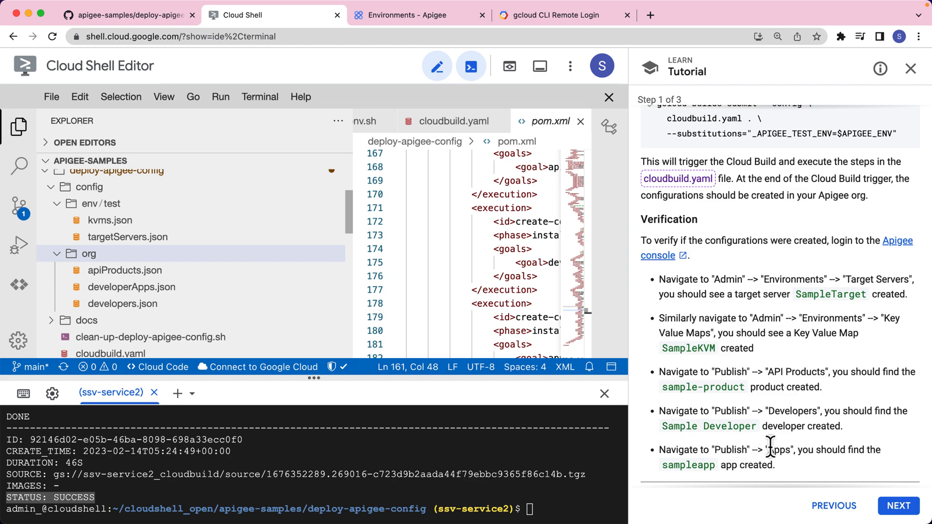
pyautogui.moveTo(471, 66)
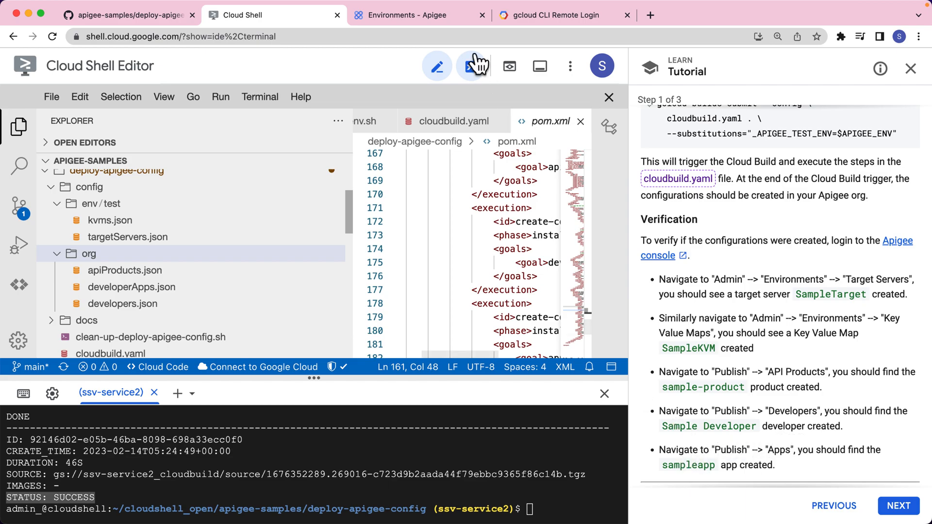
# Review API Products, Developers and Apps for sample-product, Sample Developer and sampleapp
pyautogui.click(411, 15)
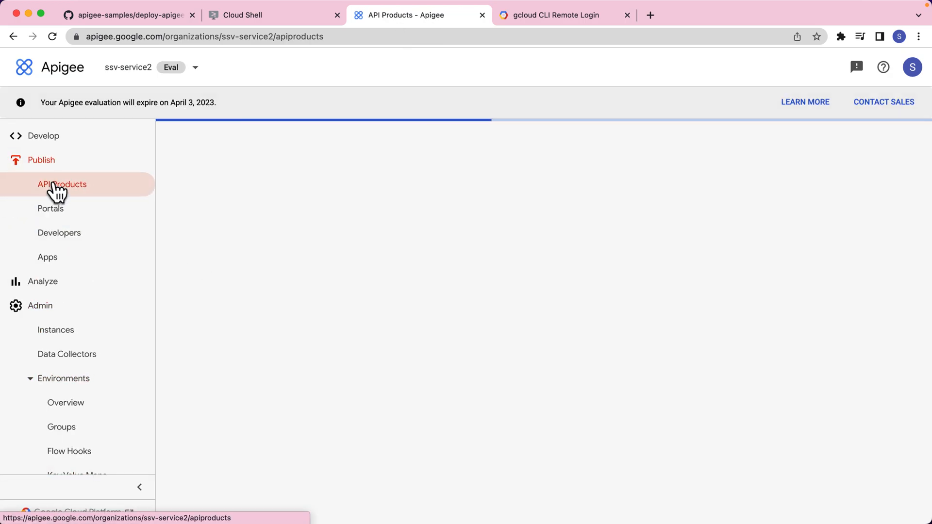
pyautogui.click(62, 184)
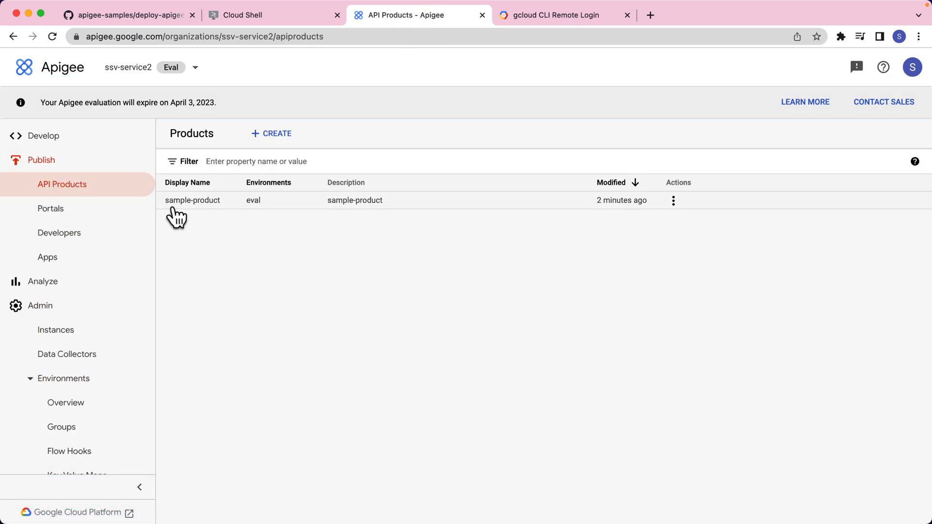
pyautogui.moveTo(60, 233)
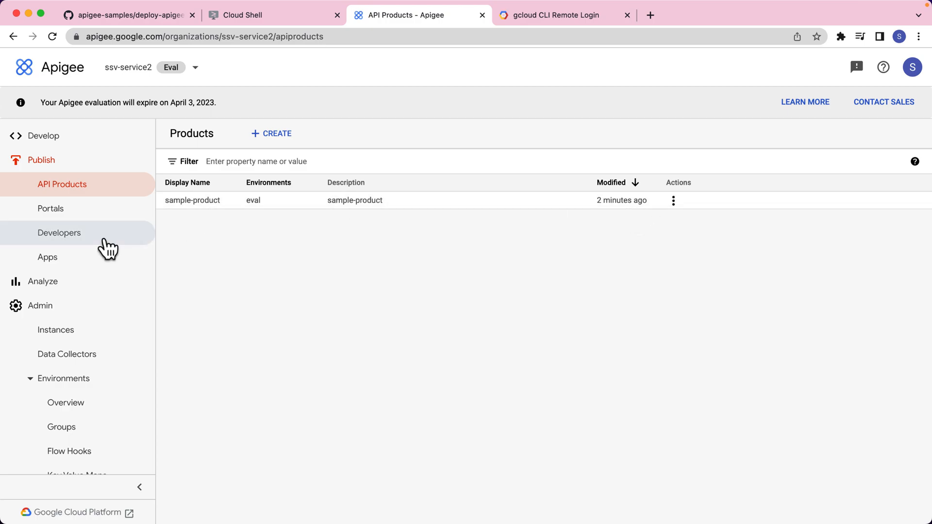
pyautogui.click(61, 233)
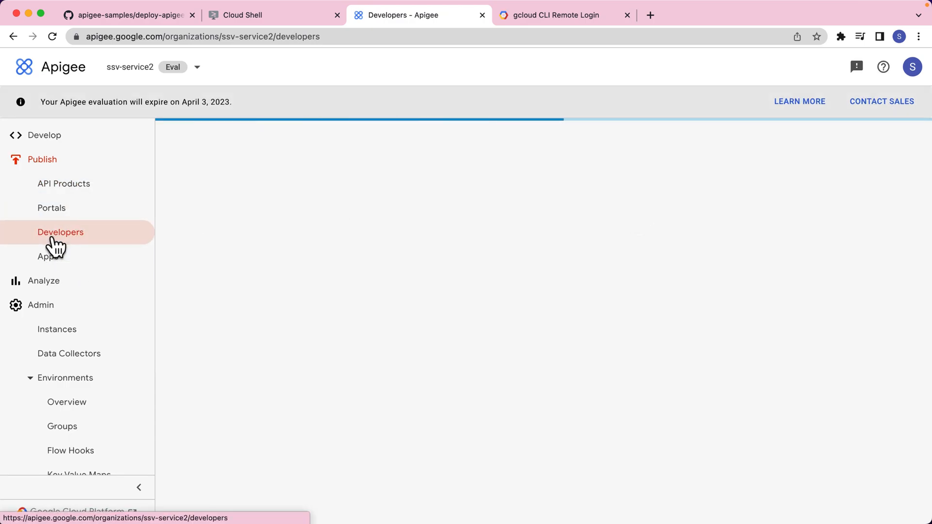
pyautogui.click(60, 232)
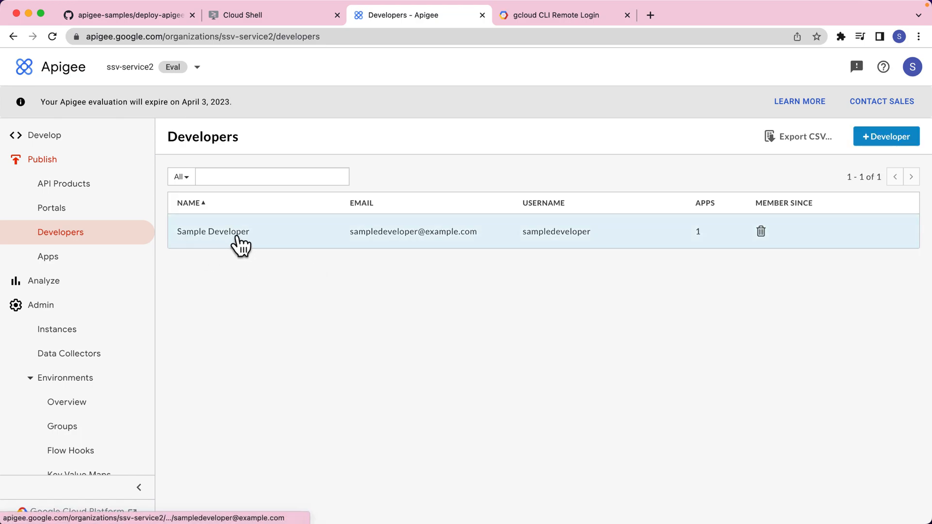
pyautogui.click(47, 256)
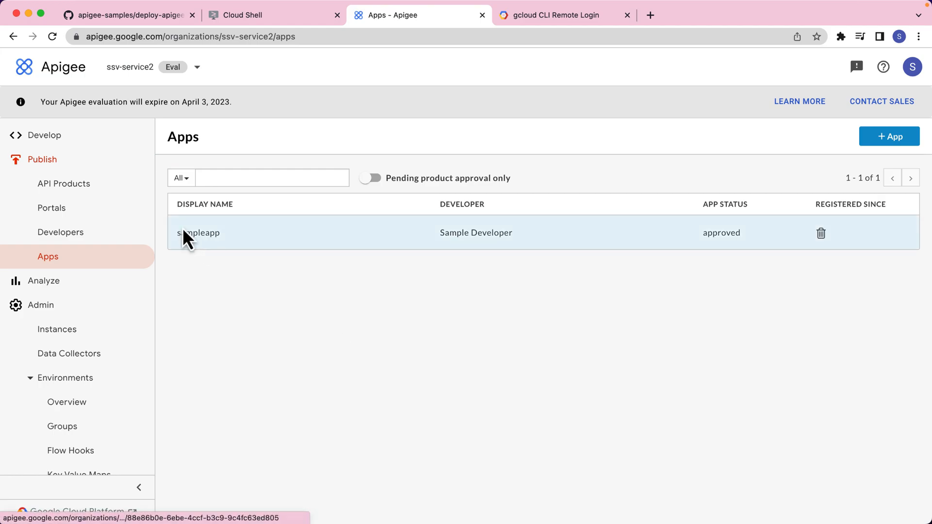
pyautogui.click(270, 15)
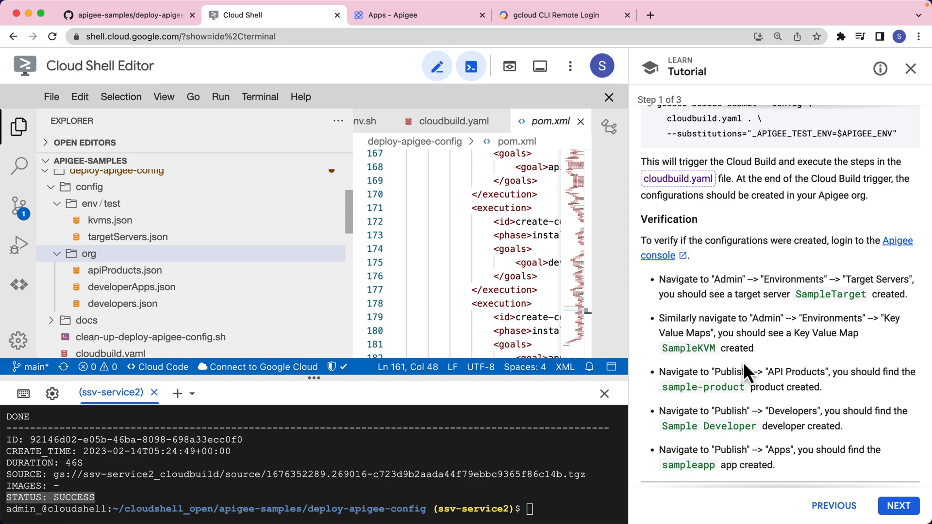
# Advance the tutorial to Step 3 of 3, Cleanup
pyautogui.click(897, 506)
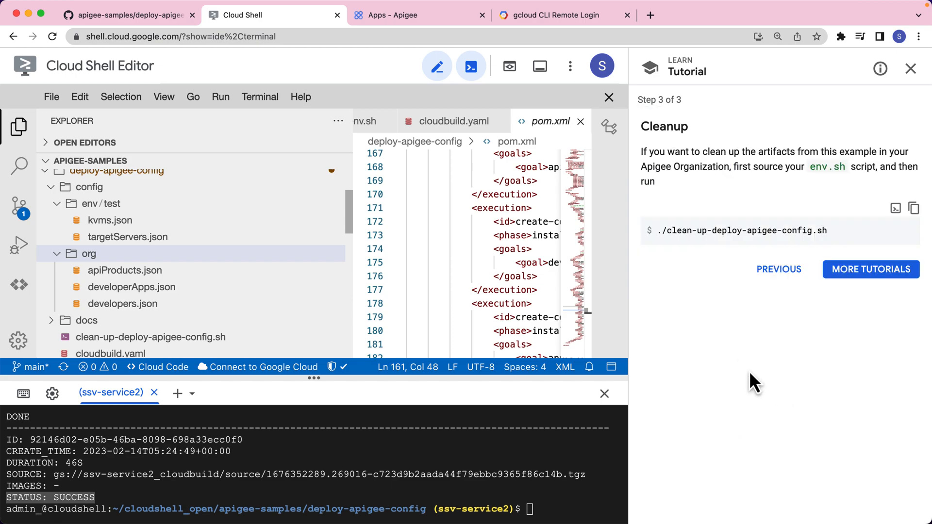